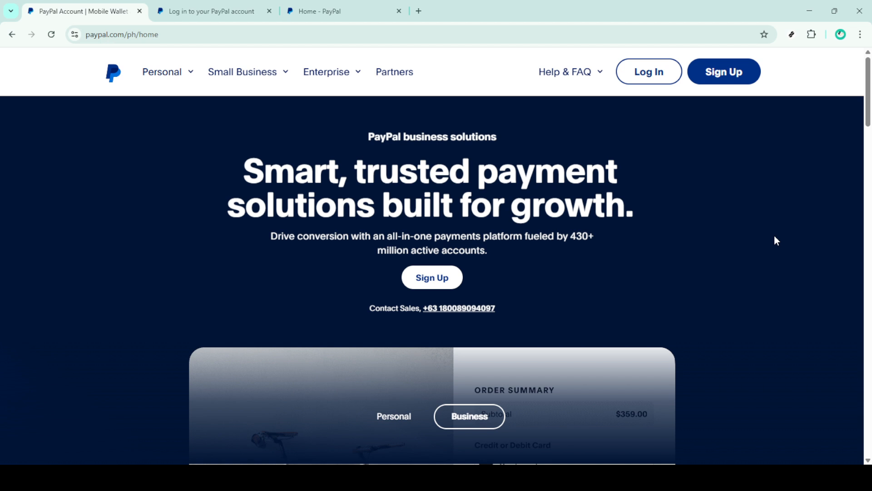
pyautogui.moveTo(772, 236)
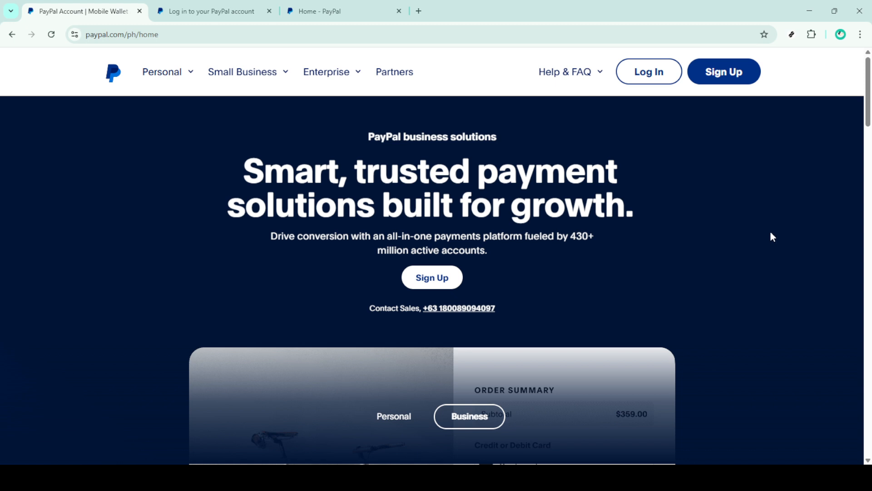
pyautogui.moveTo(749, 150)
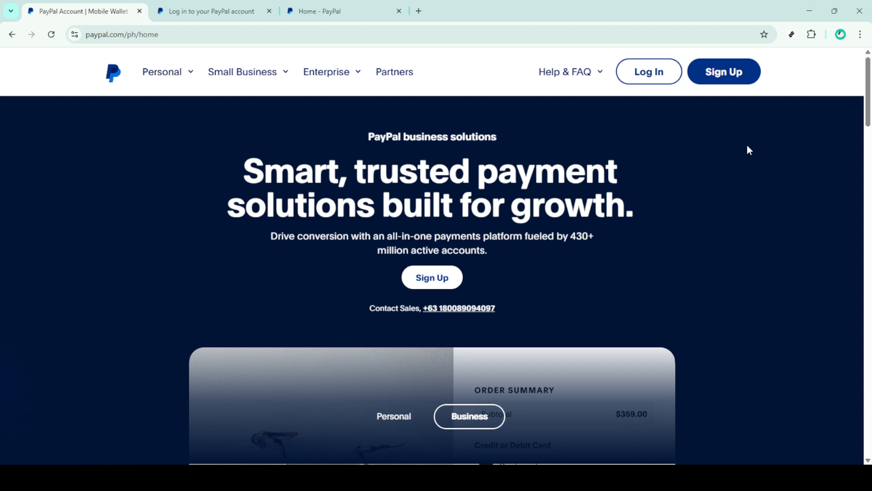
pyautogui.moveTo(724, 71)
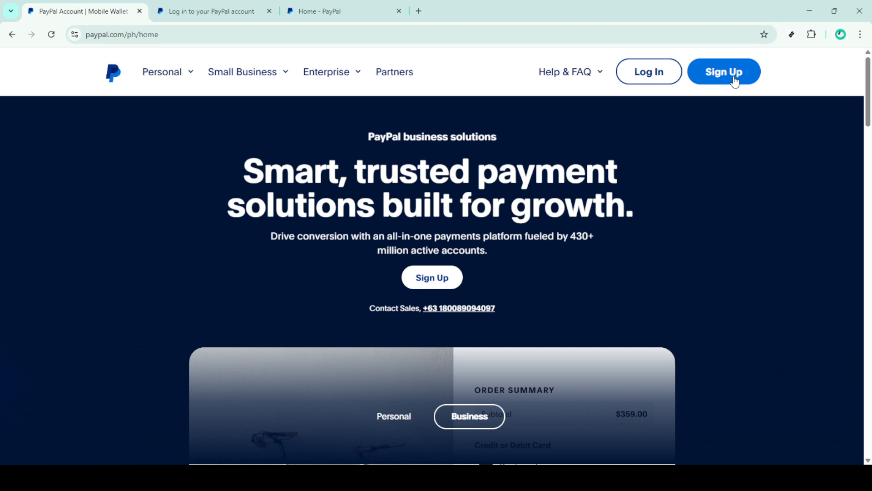
pyautogui.moveTo(649, 71)
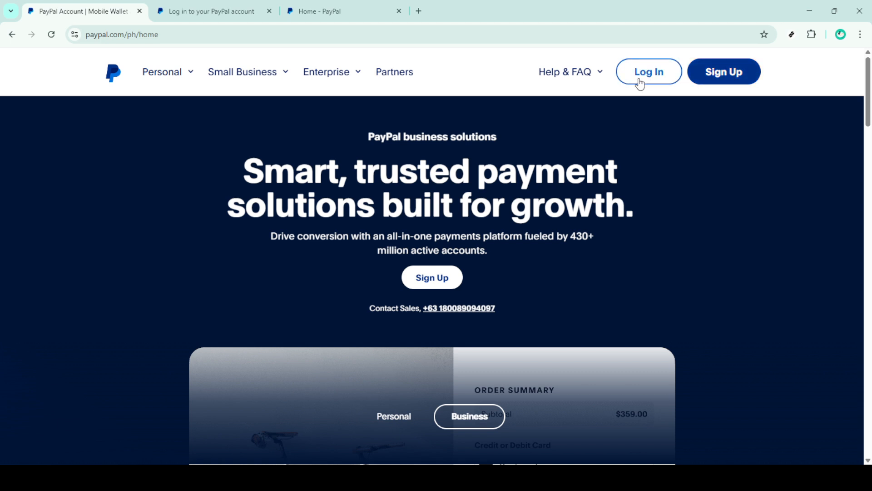
# Start signing in to the PayPal business account from the business home page.
pyautogui.click(648, 71)
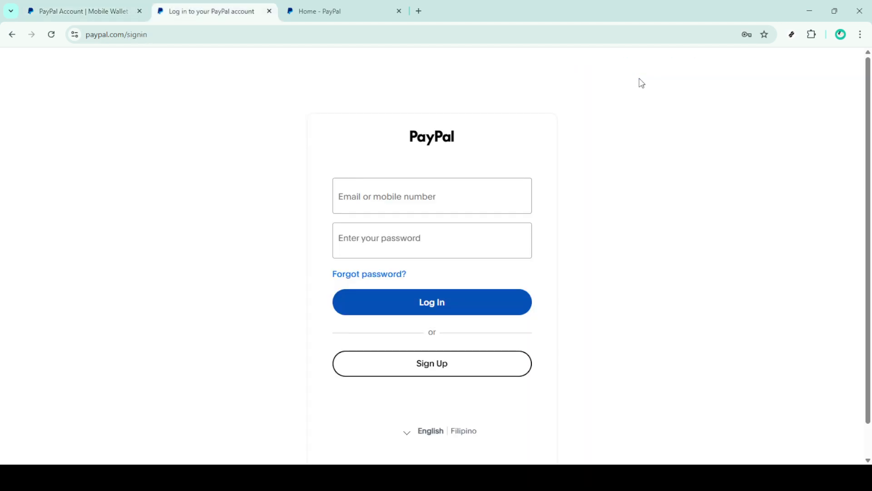
pyautogui.moveTo(453, 313)
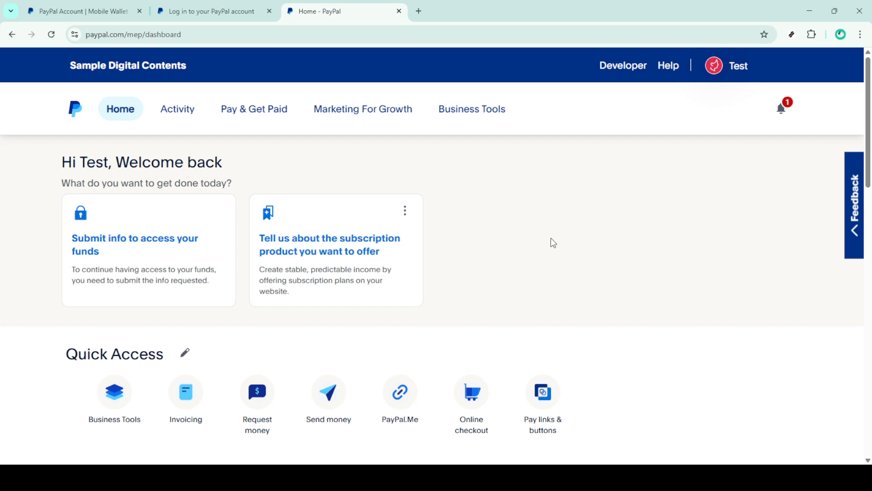
pyautogui.moveTo(562, 229)
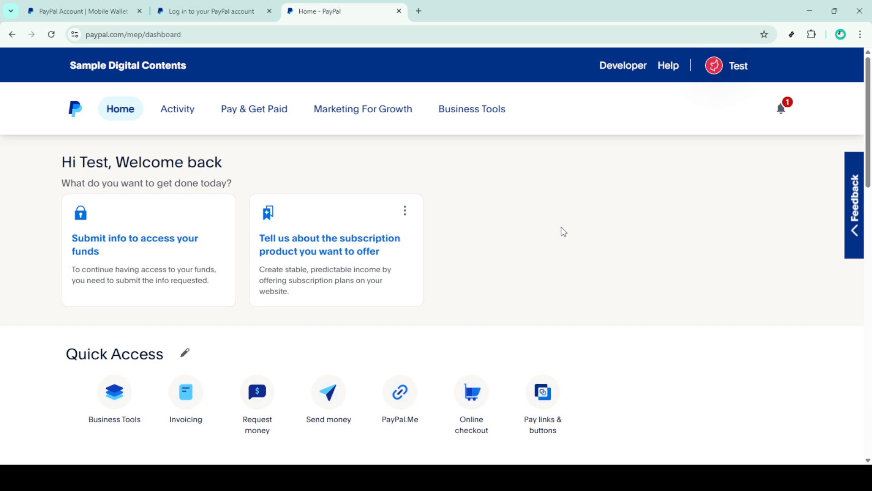
pyautogui.moveTo(502, 231)
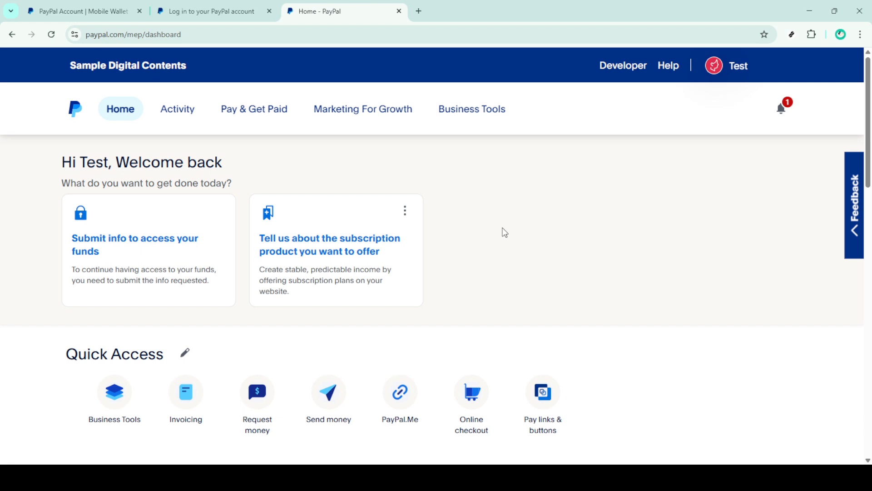
pyautogui.moveTo(408, 194)
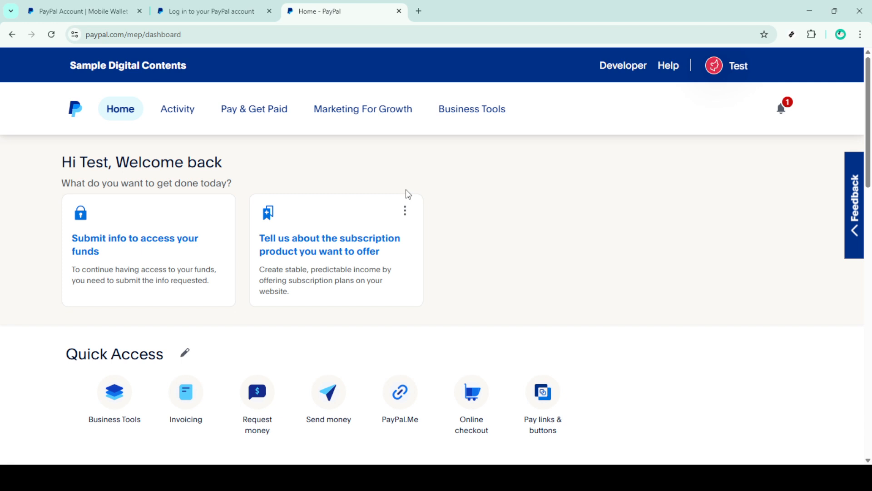
pyautogui.moveTo(233, 95)
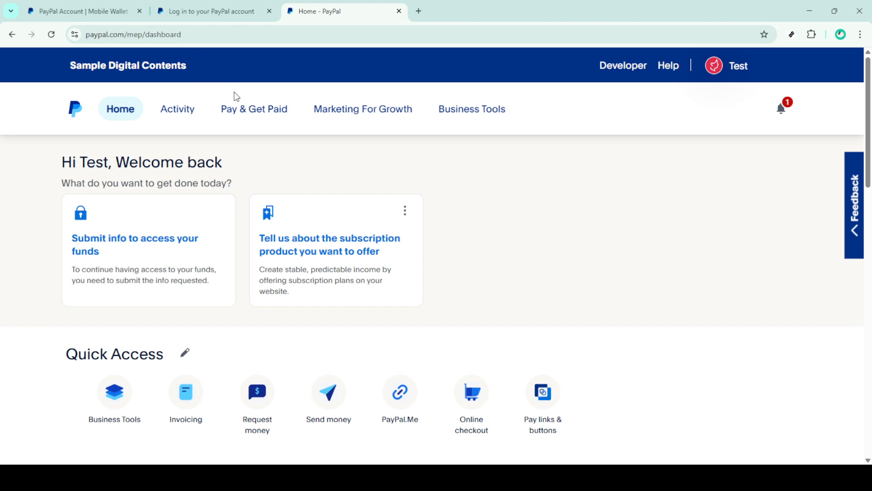
pyautogui.moveTo(238, 111)
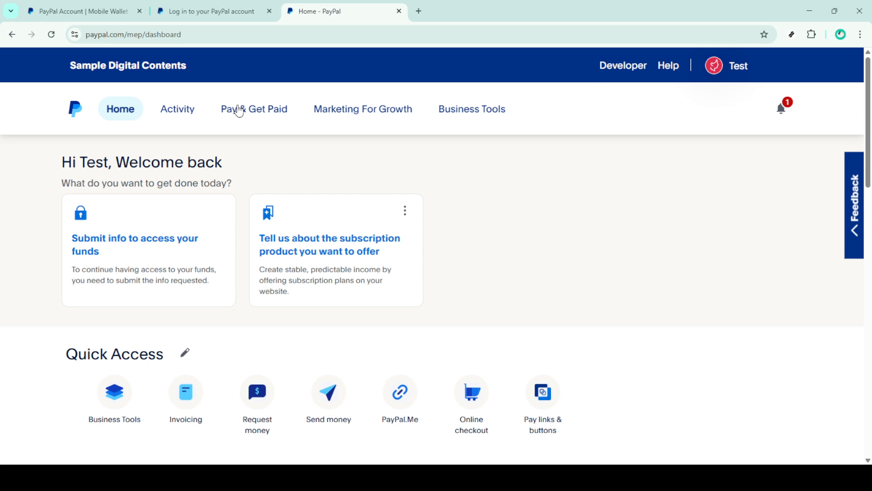
pyautogui.moveTo(315, 189)
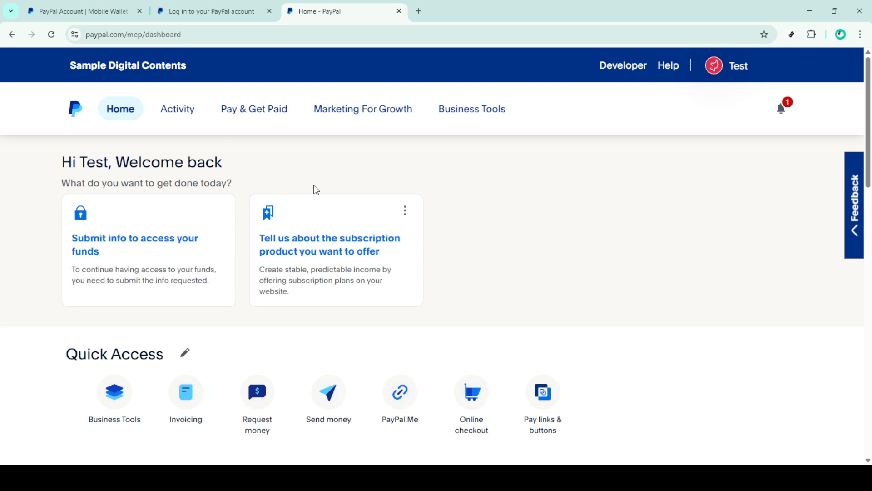
pyautogui.moveTo(443, 178)
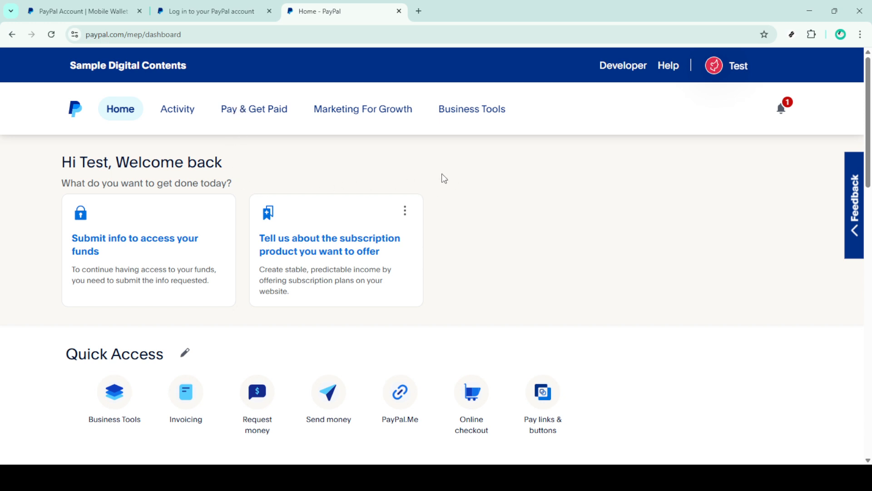
pyautogui.moveTo(487, 189)
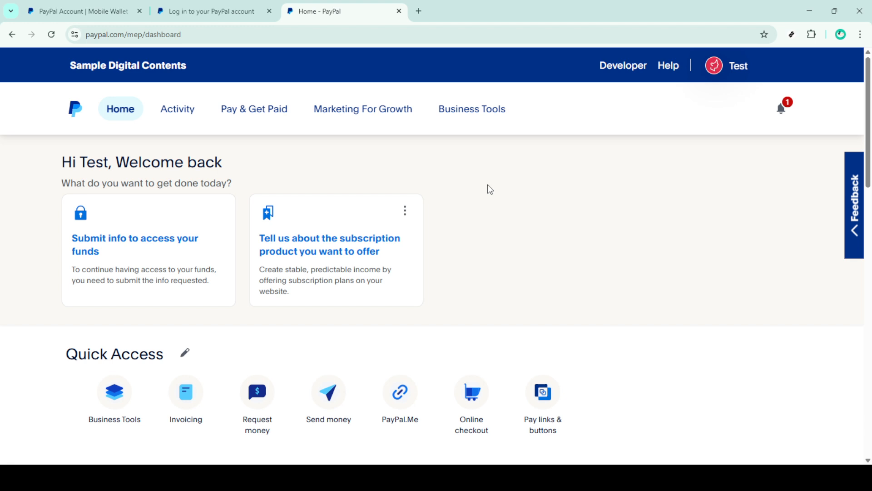
pyautogui.moveTo(253, 115)
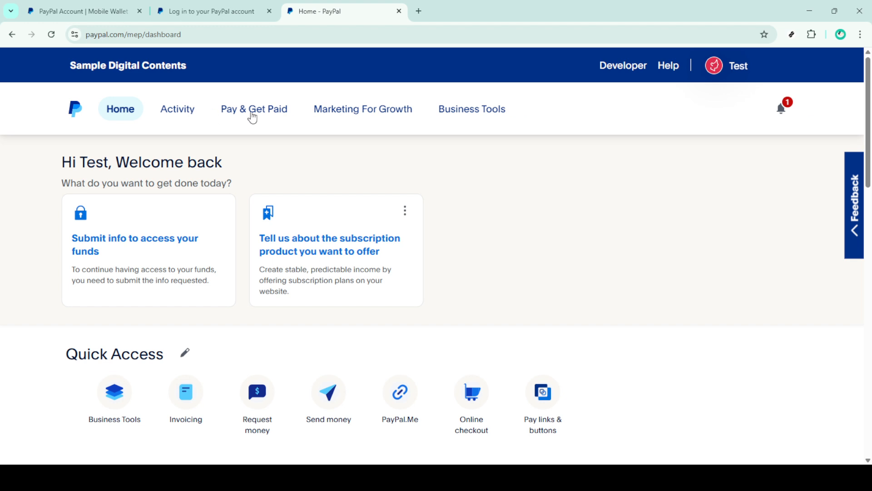
# Navigate via Pay & Get Paid to the Banks & Cards page under Wallet.
pyautogui.click(254, 108)
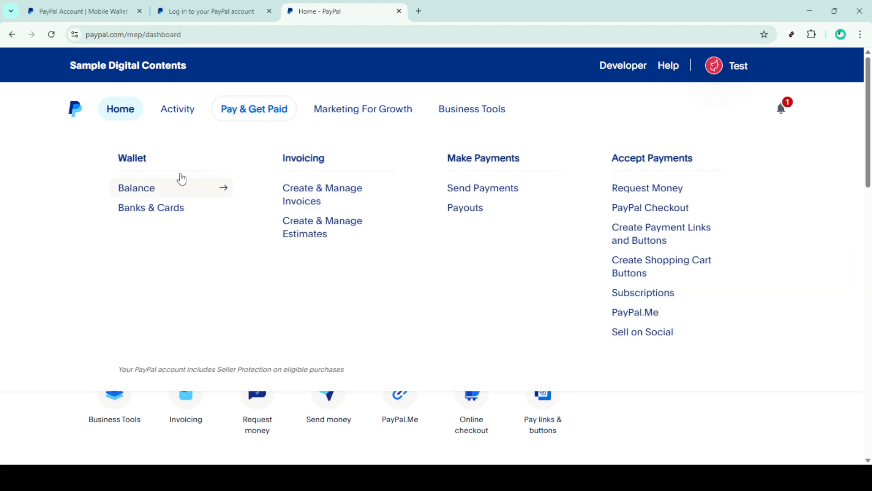
pyautogui.moveTo(151, 207)
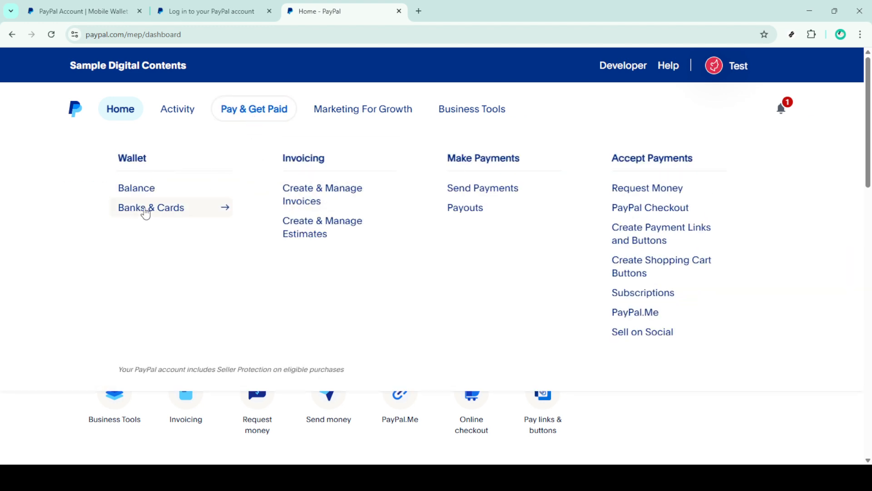
pyautogui.click(151, 207)
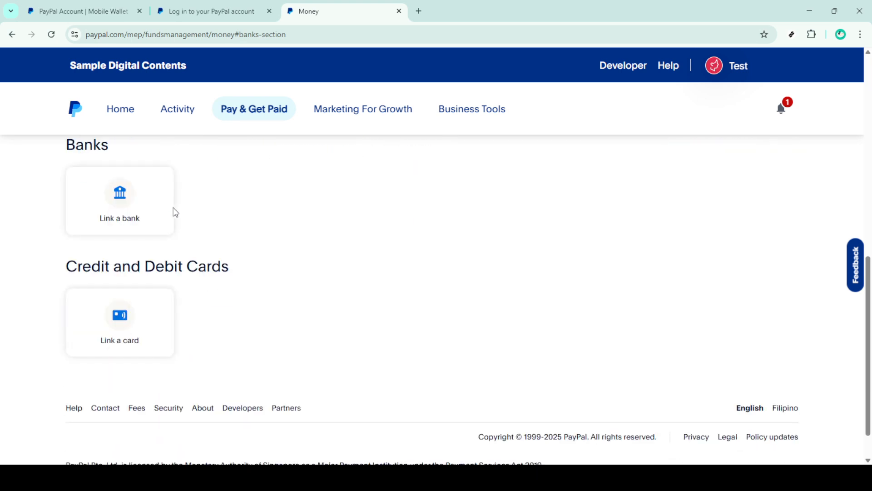
pyautogui.scroll(3)
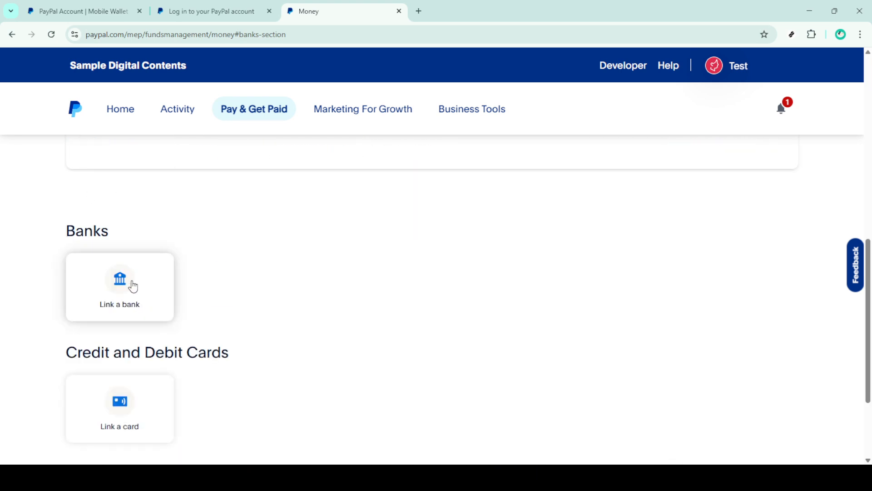
pyautogui.scroll(-3)
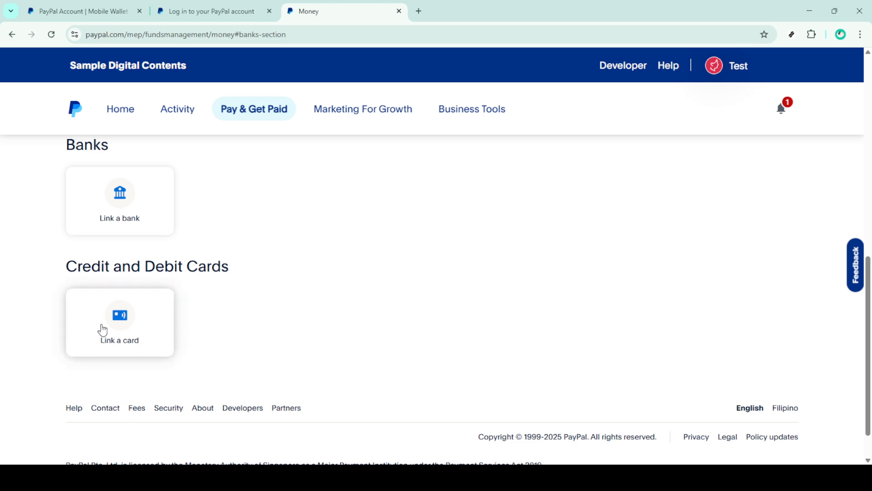
pyautogui.moveTo(175, 227)
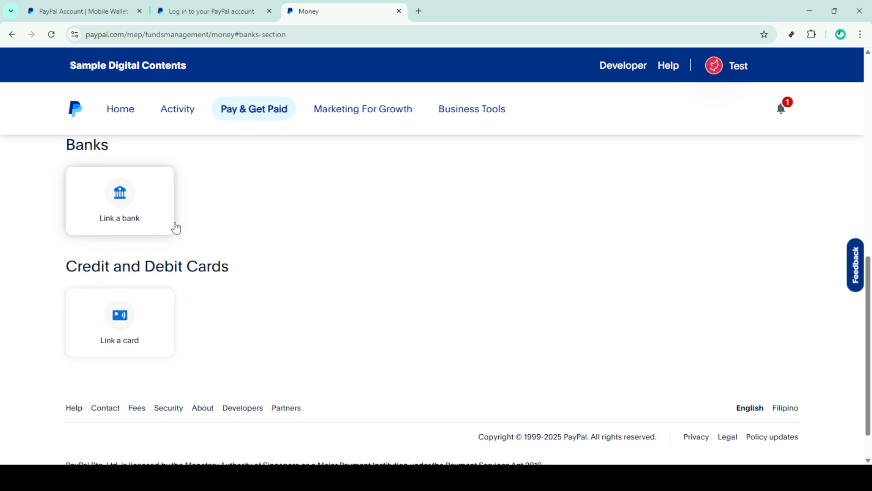
pyautogui.moveTo(264, 133)
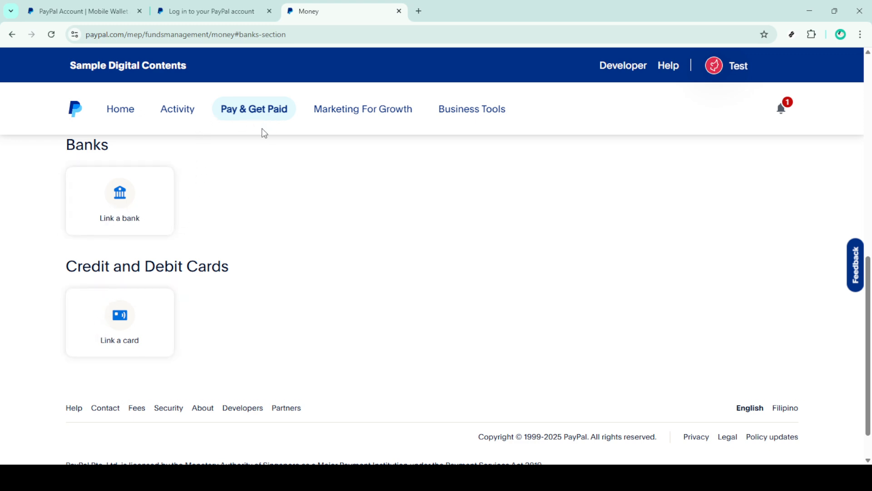
pyautogui.scroll(3)
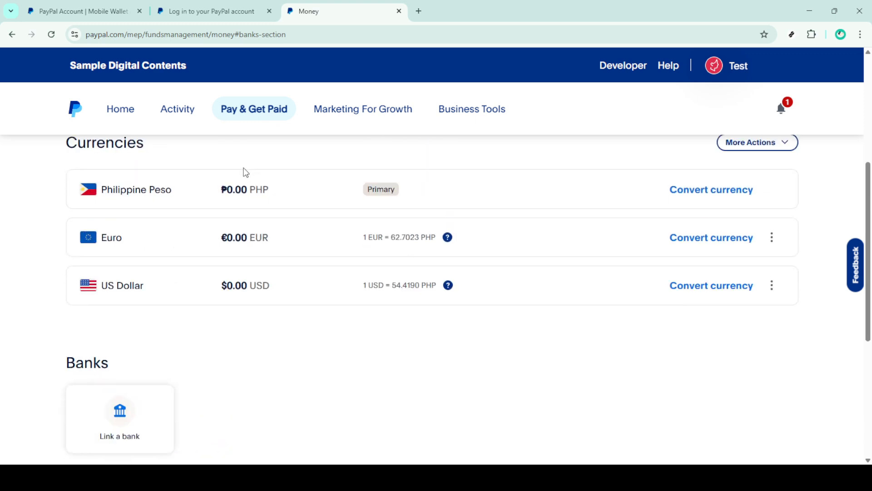
pyautogui.scroll(3)
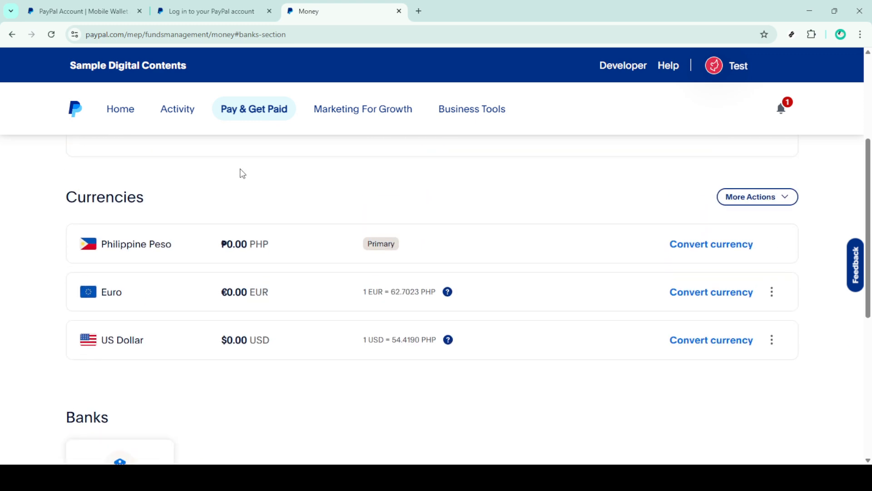
pyautogui.moveTo(283, 137)
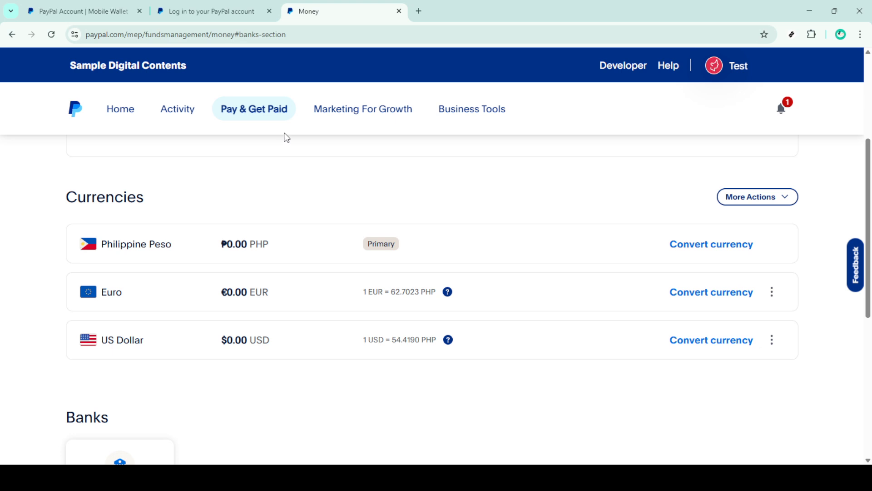
# Revisit Banks & Cards, review the currency balances, and bring up the Test profile's account menu.
pyautogui.click(254, 108)
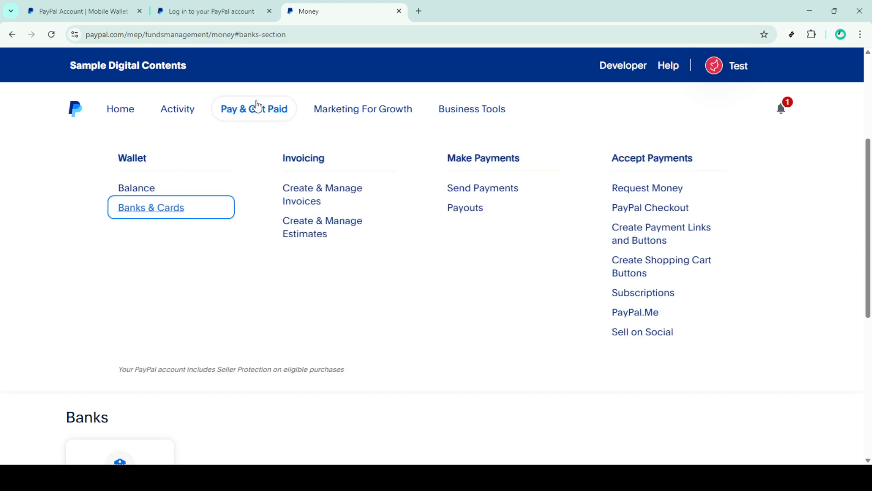
pyautogui.moveTo(150, 207)
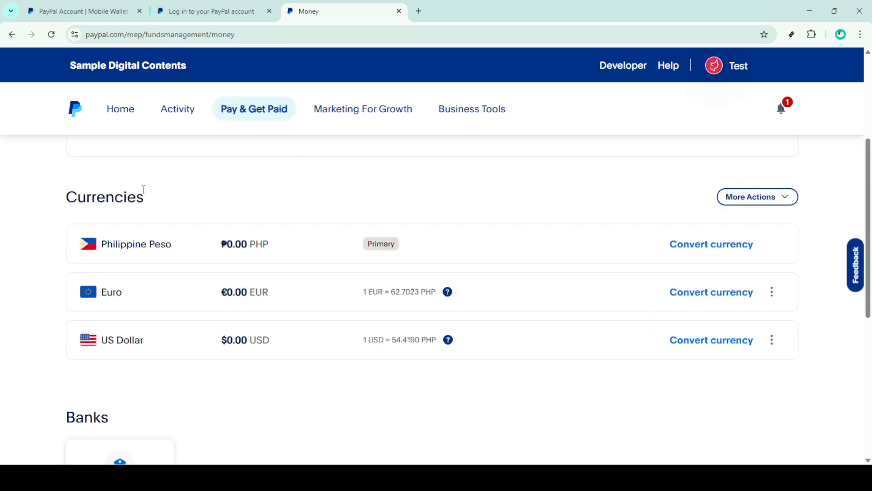
pyautogui.moveTo(201, 197)
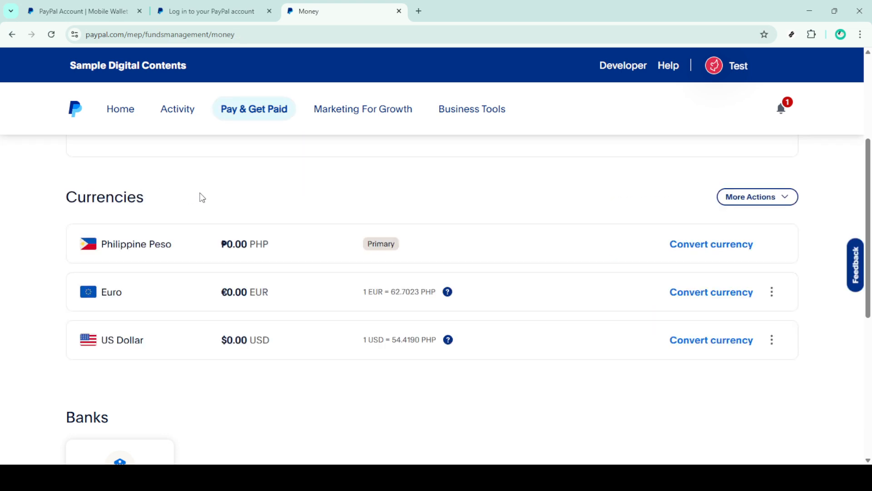
pyautogui.moveTo(204, 263)
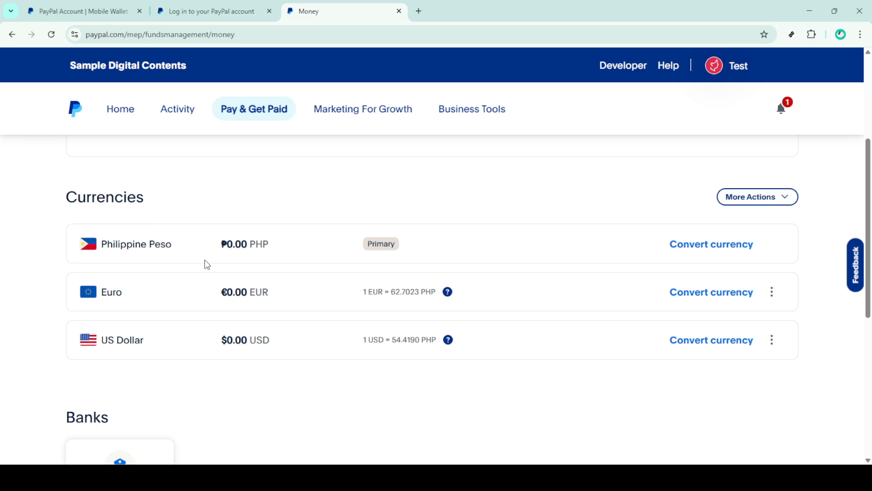
pyautogui.moveTo(326, 272)
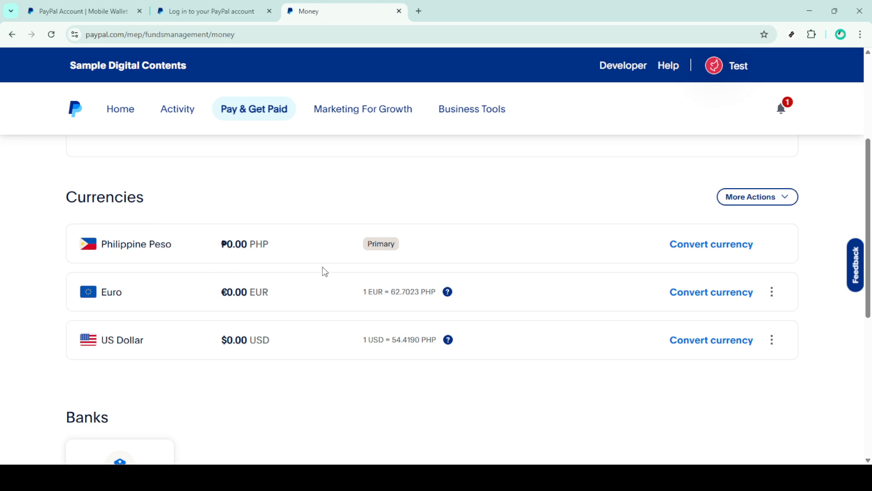
pyautogui.scroll(3)
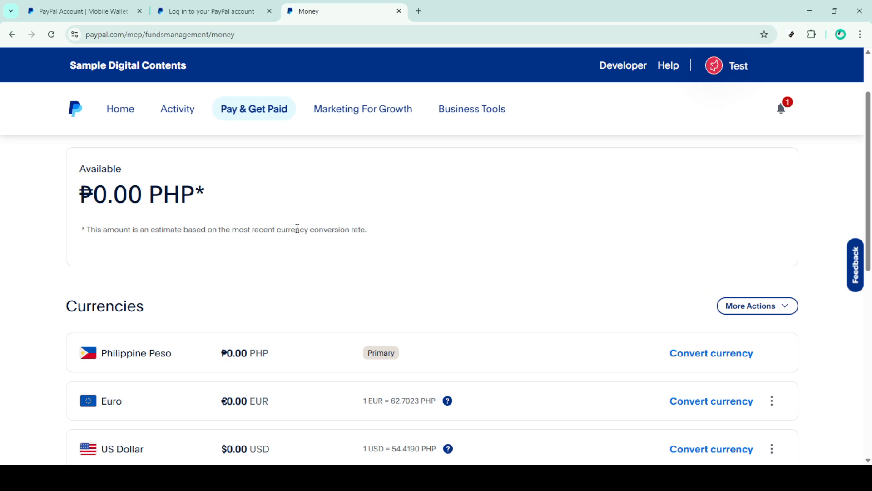
pyautogui.scroll(-3)
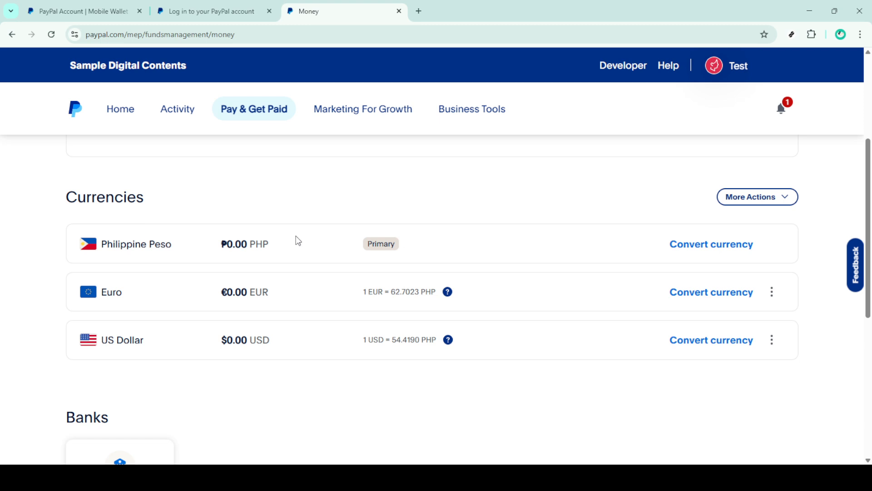
pyautogui.click(738, 65)
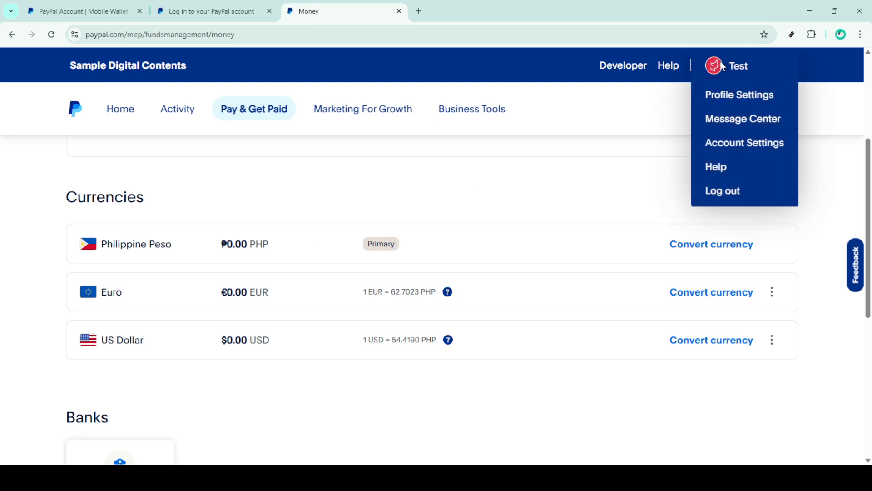